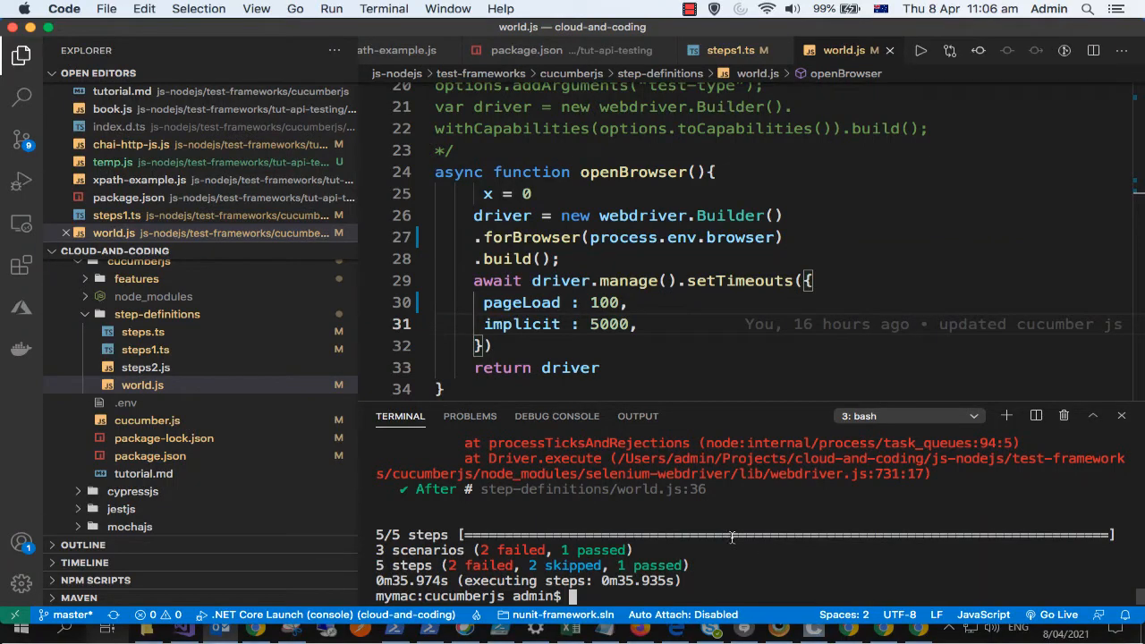
scroll("up", 3)
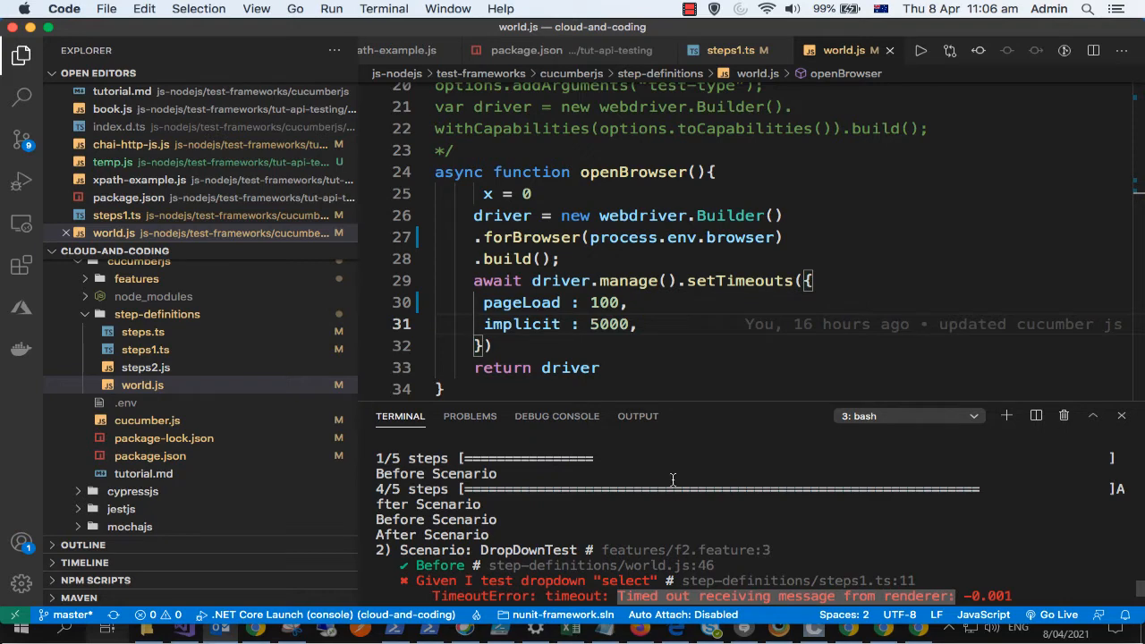
scroll("down", 3)
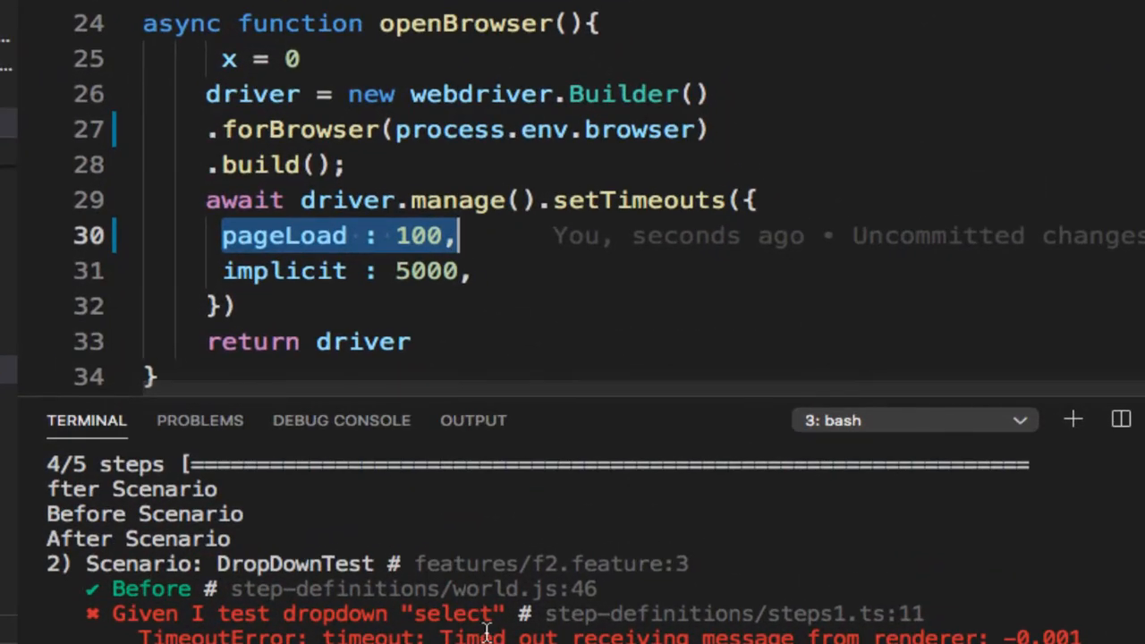
mouse_move(653, 631)
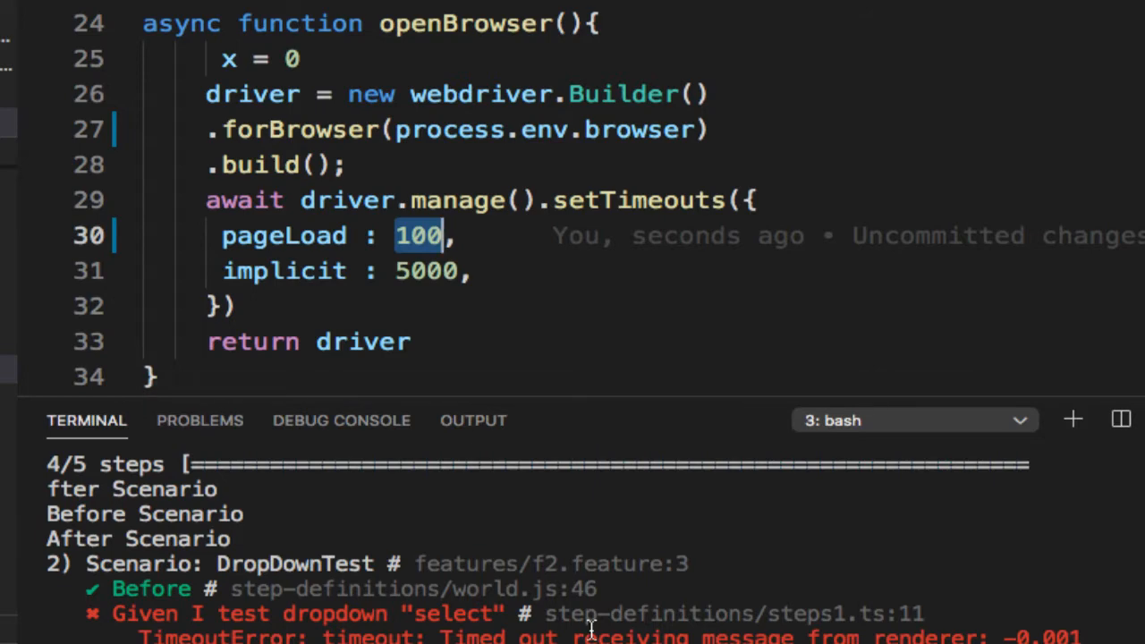
mouse_move(657, 633)
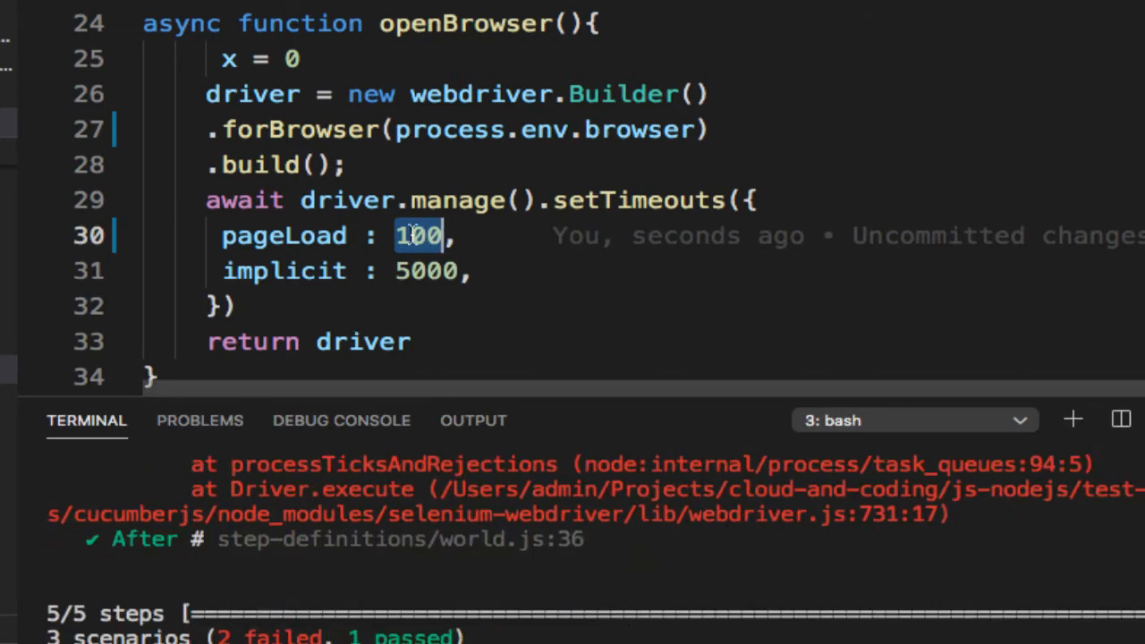
type("2000")
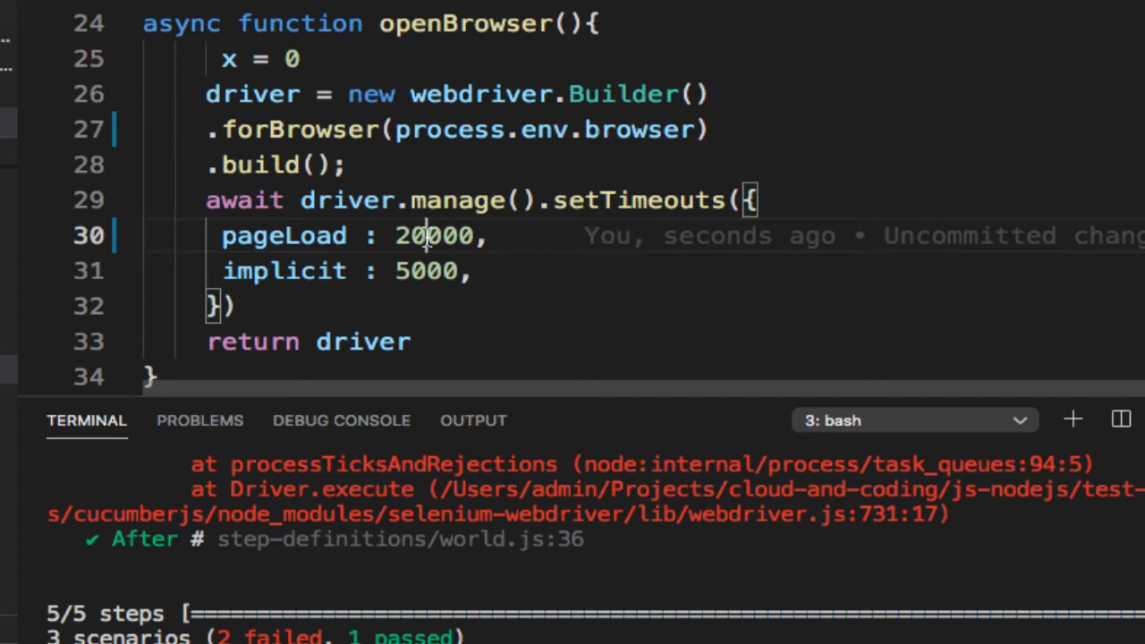
mouse_move(399, 539)
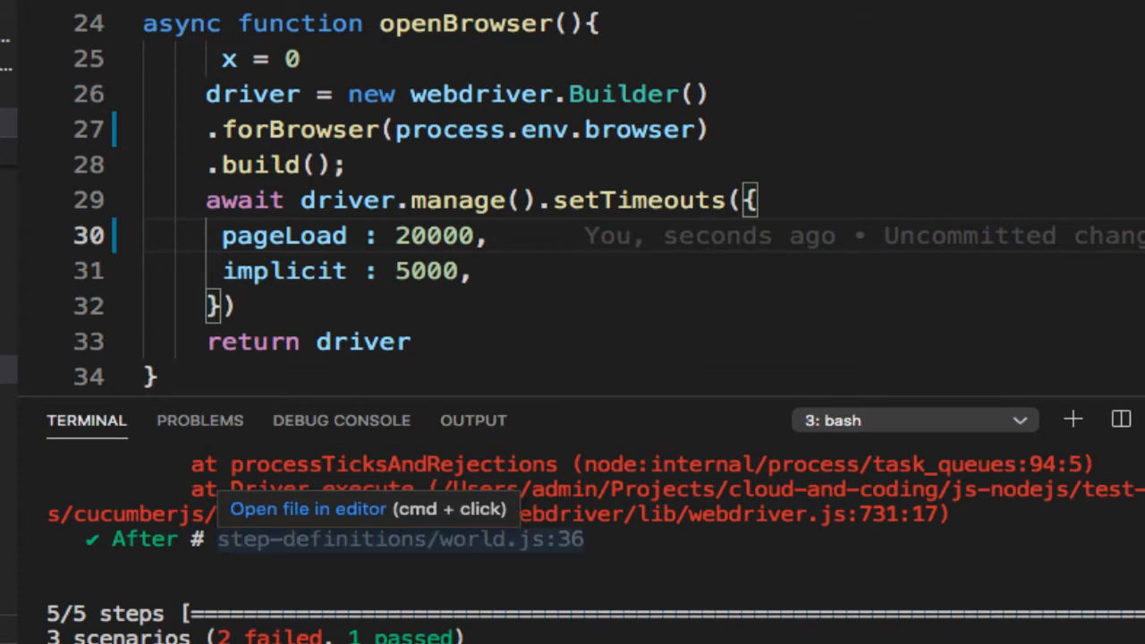
type("npx cucumber-js")
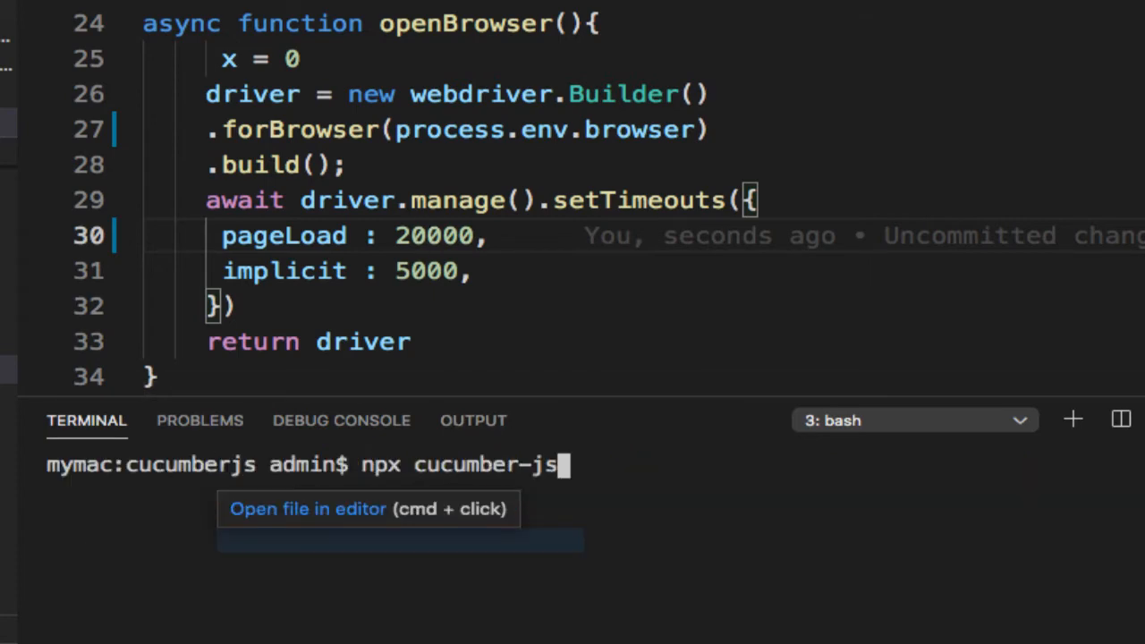